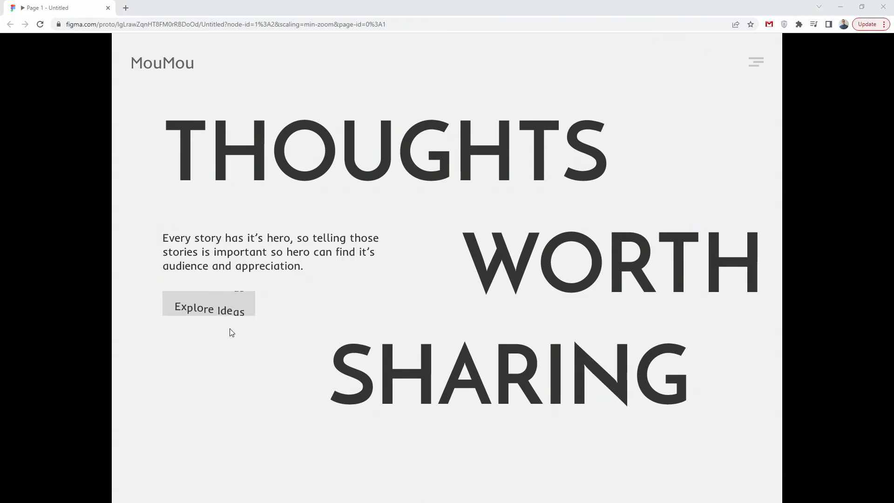
- Inspect the btn-bg rectangle and the top and bottom text groups in the Layers panel
{"action": "left_click", "coordinate": [209, 303]}
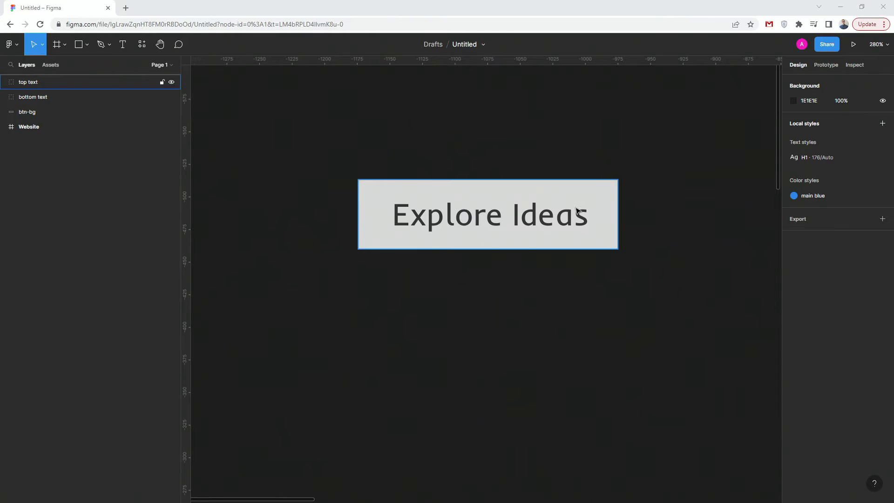
{"action": "left_click", "coordinate": [27, 112]}
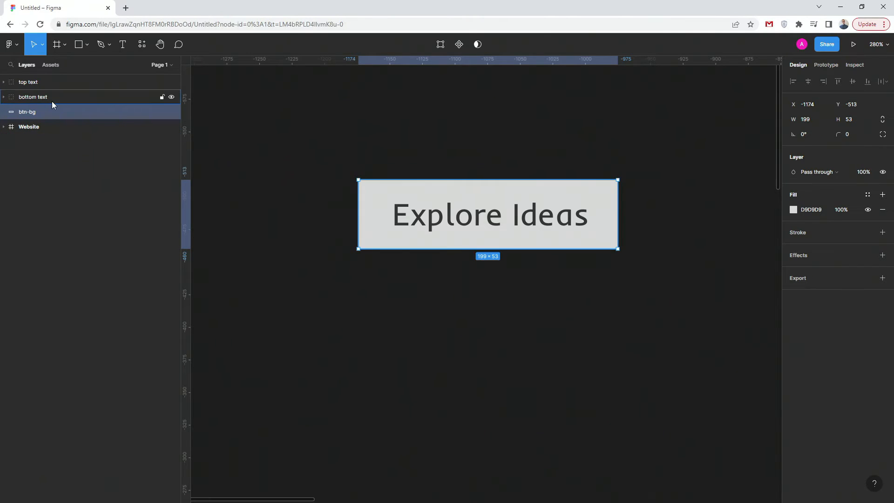
{"action": "left_click", "coordinate": [28, 82]}
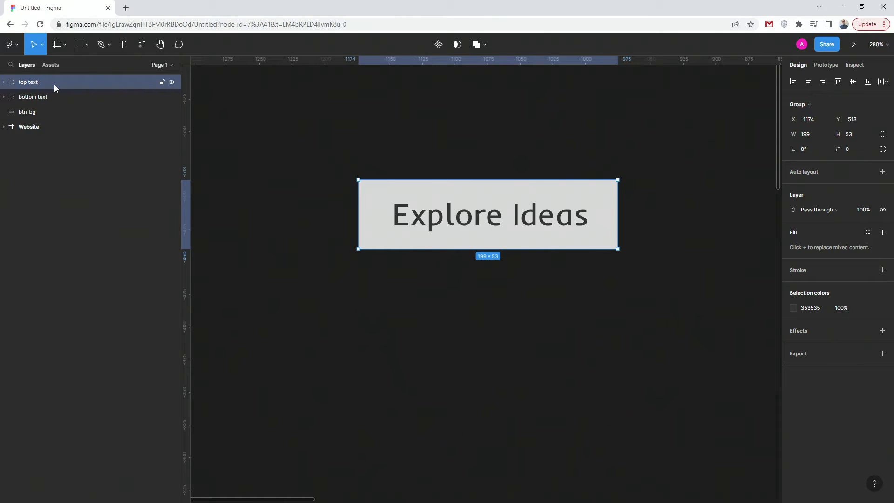
{"action": "left_click", "coordinate": [27, 112]}
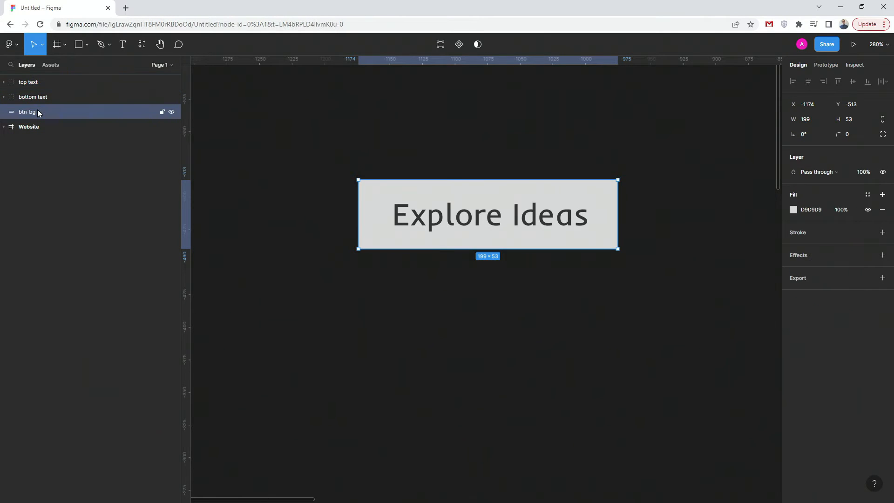
{"action": "left_click", "coordinate": [32, 97]}
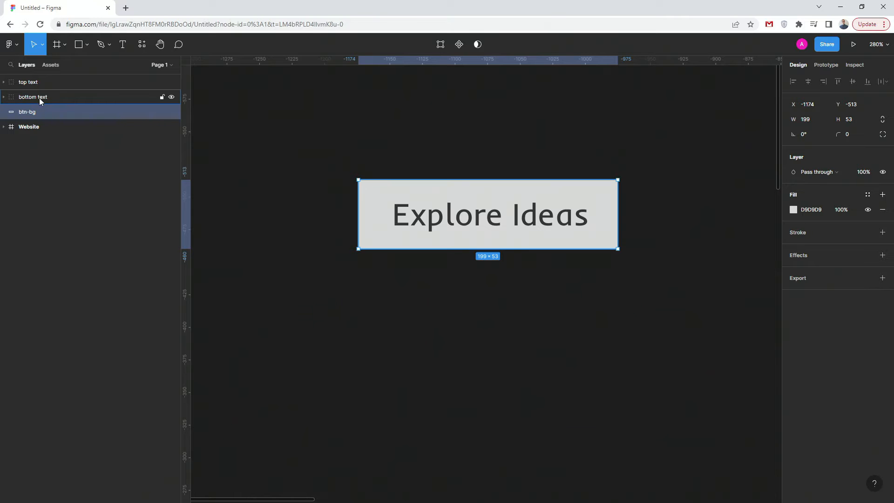
- Expand bottom text and top text to inspect their Ex letter pieces and the mask
{"action": "left_click", "coordinate": [4, 97]}
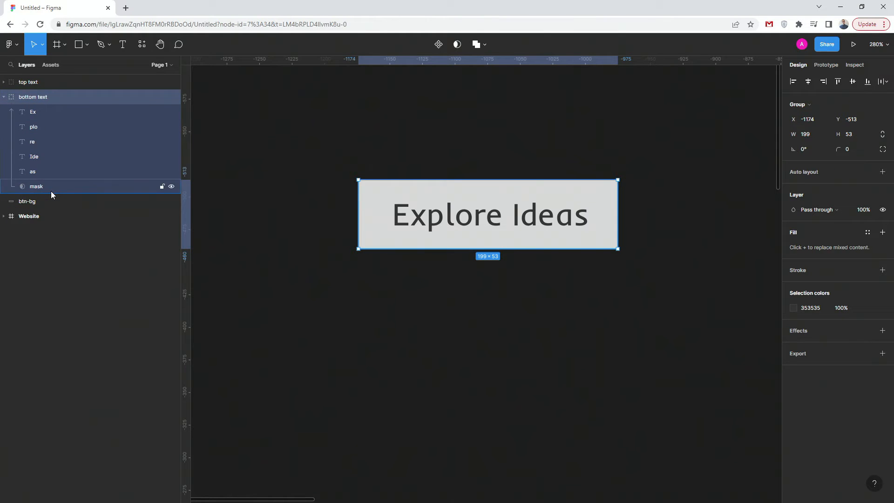
{"action": "left_click", "coordinate": [35, 186]}
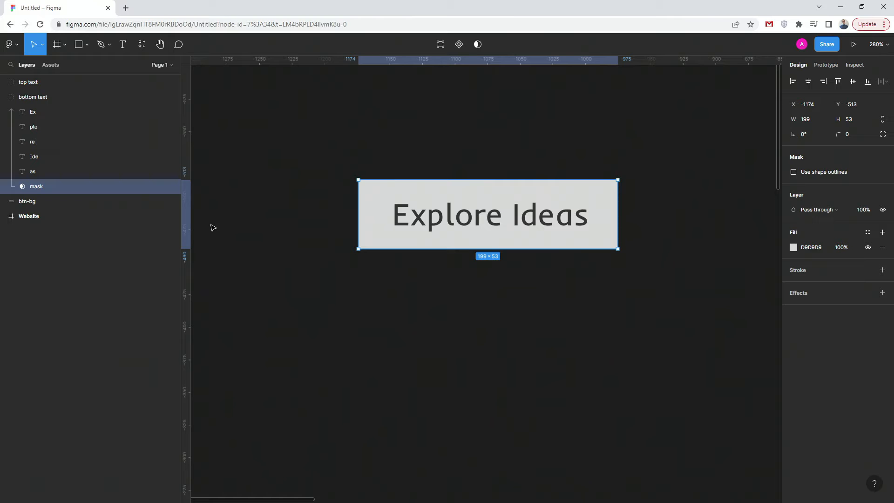
{"action": "left_click", "coordinate": [32, 112]}
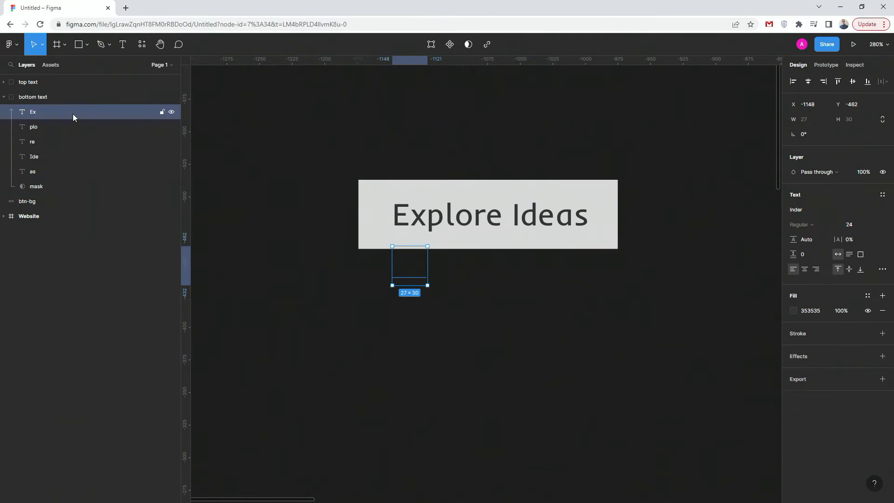
{"action": "left_click", "coordinate": [4, 97]}
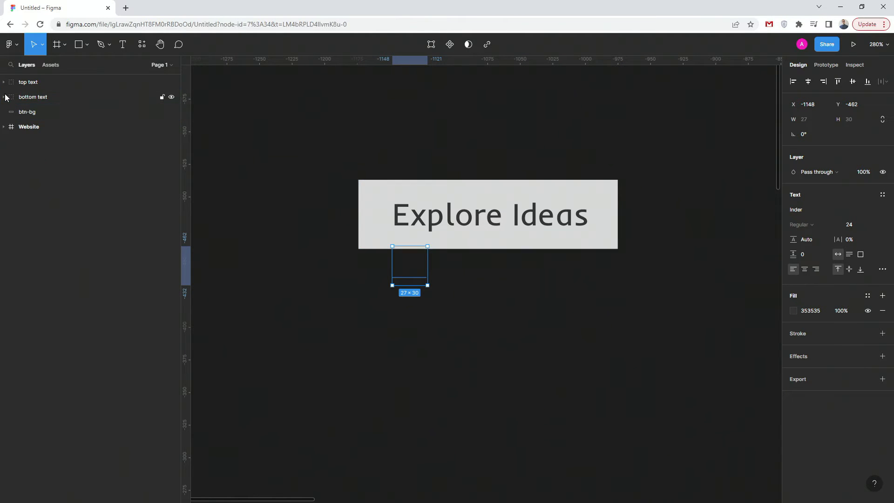
{"action": "left_click", "coordinate": [4, 82]}
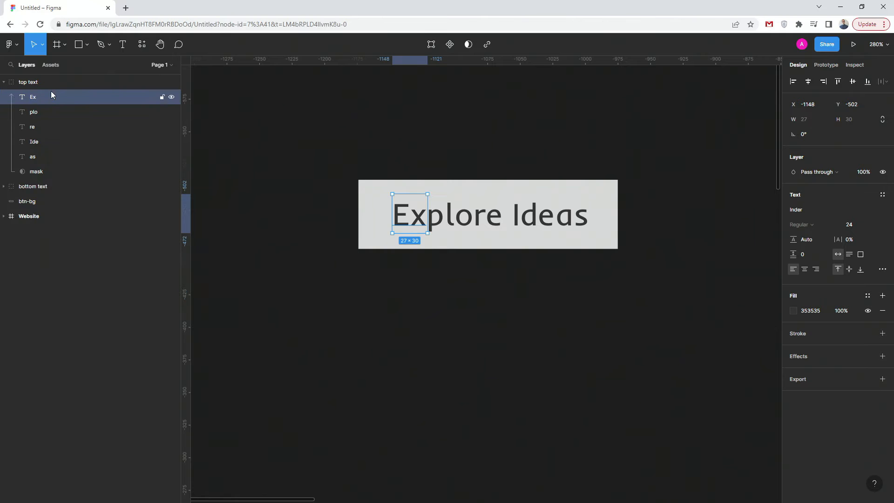
{"action": "left_click", "coordinate": [32, 95]}
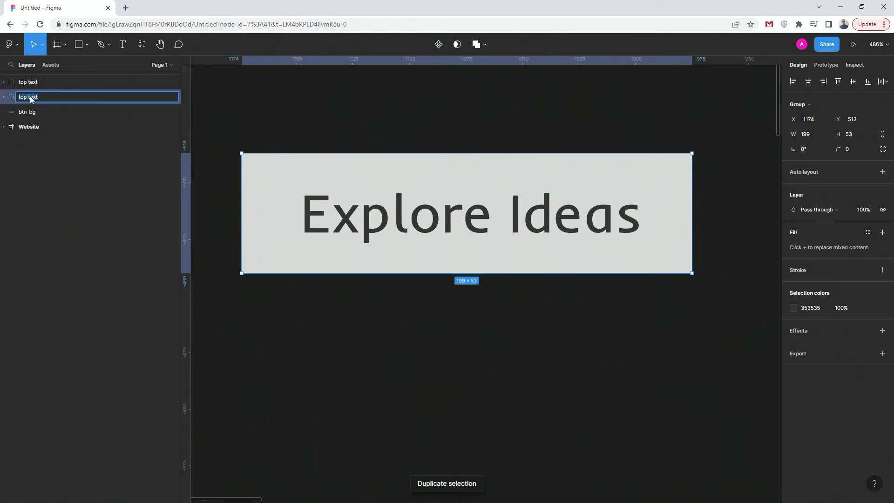
- Name the duplicate 'bottom text' and push its letter pieces below the button at staggered heights
{"action": "type", "text": "bottom text"}
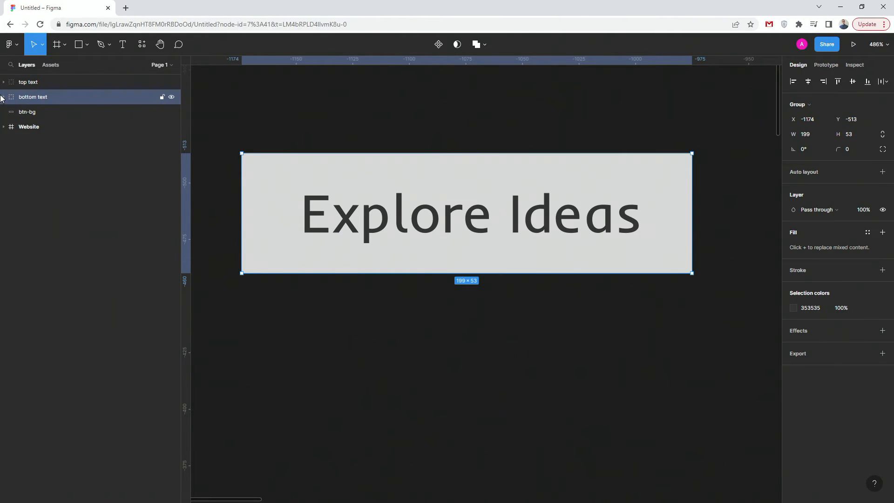
{"action": "left_click", "coordinate": [4, 97]}
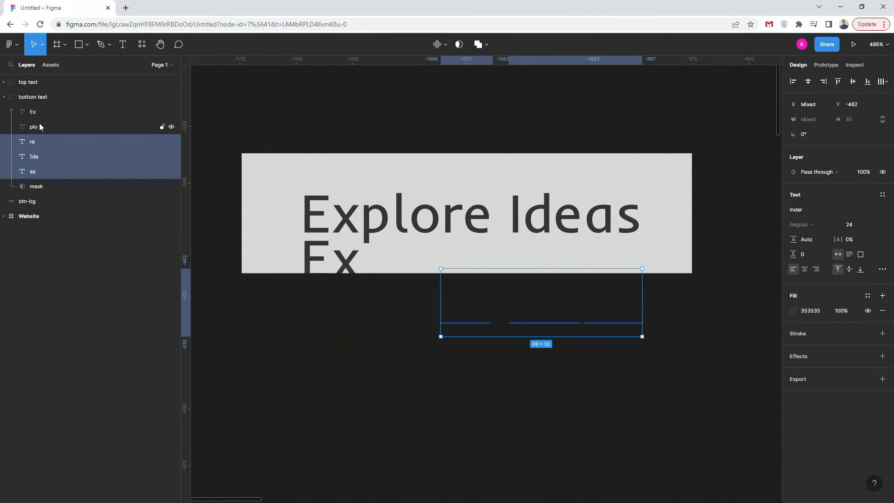
{"action": "left_click", "coordinate": [34, 141]}
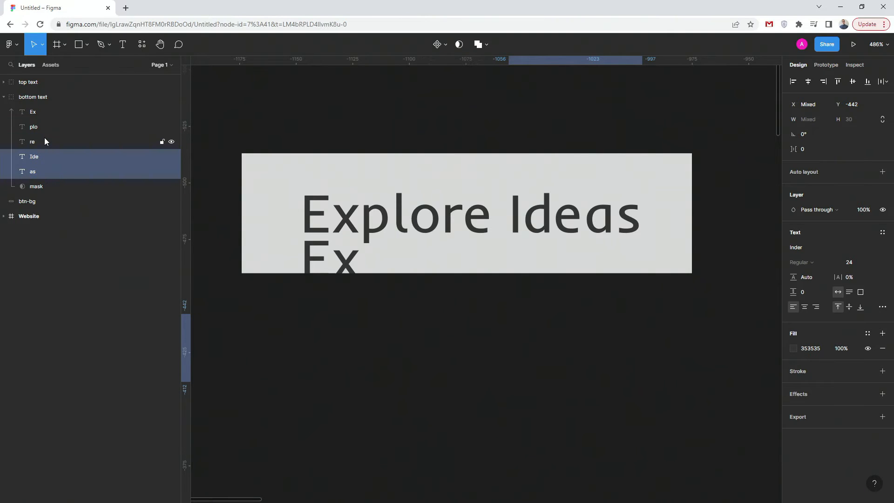
{"action": "left_click", "coordinate": [32, 171]}
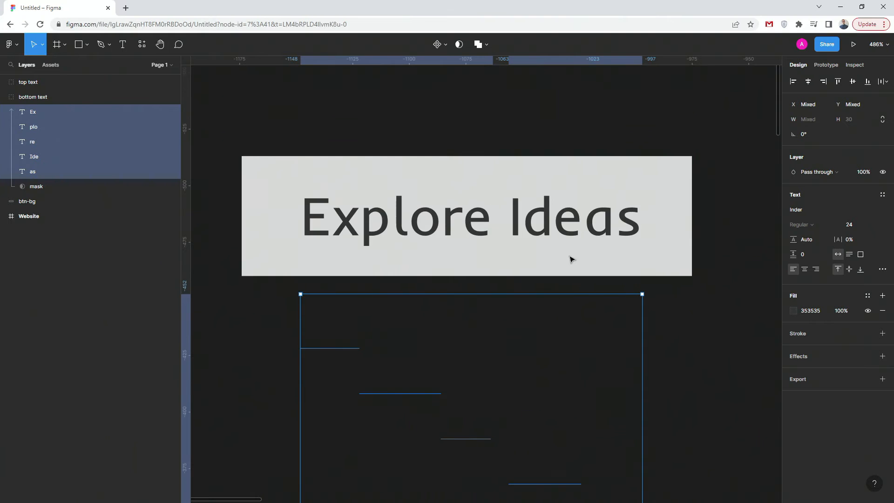
{"action": "left_click", "coordinate": [27, 82]}
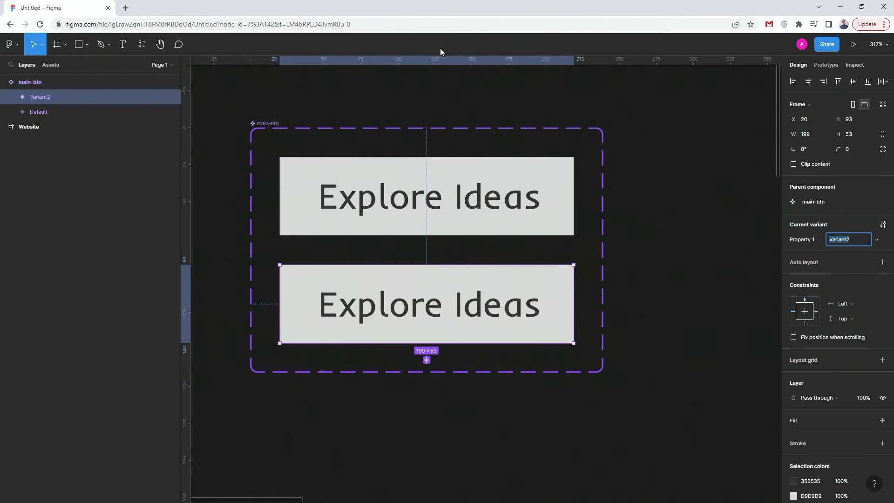
- Rename the main-btn set's second variant to 'hover'
{"action": "double_click", "coordinate": [40, 96]}
{"action": "type", "text": "hover"}
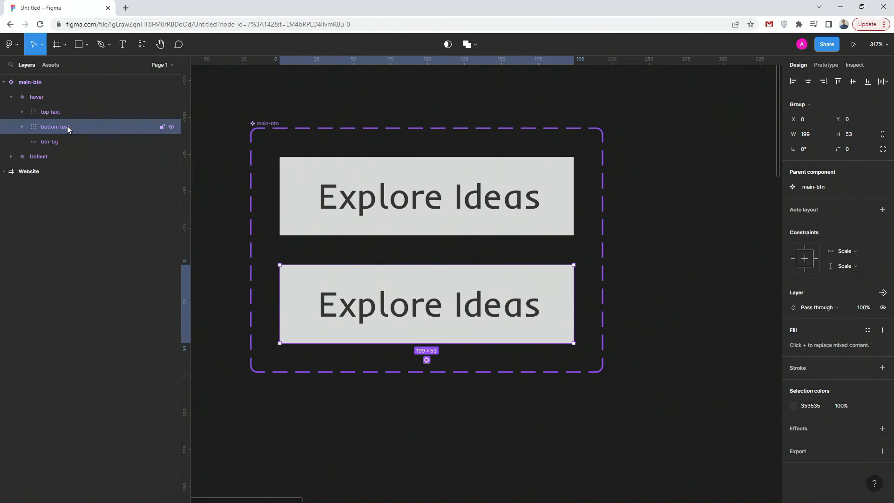
{"action": "mouse_move", "coordinate": [27, 131]}
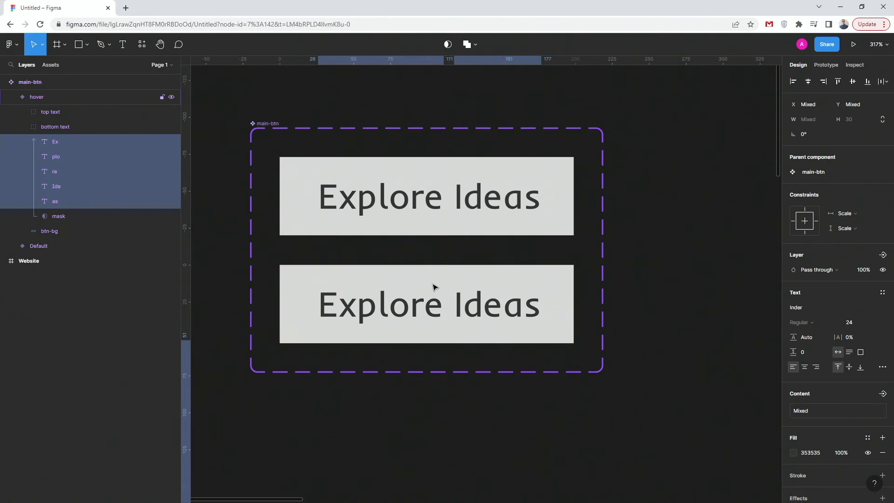
- Expand the hover variant's top text and raise its letter layers upward out of the button
{"action": "left_click", "coordinate": [55, 126]}
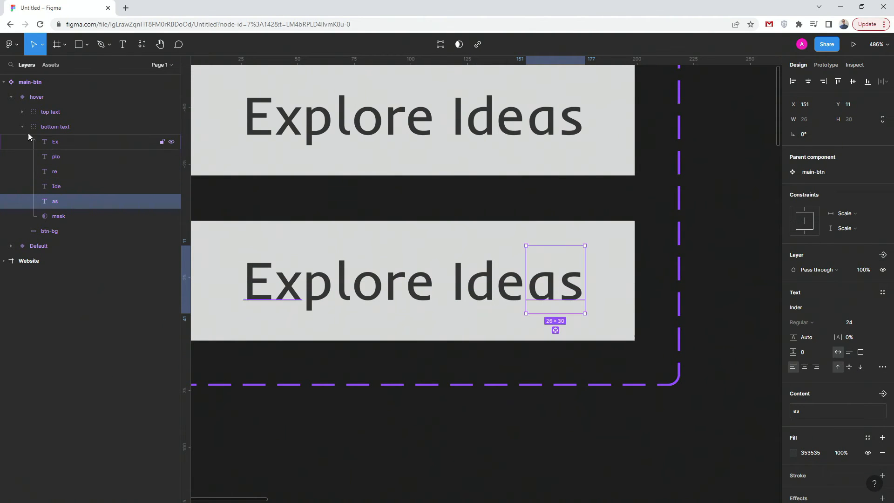
{"action": "left_click", "coordinate": [21, 126]}
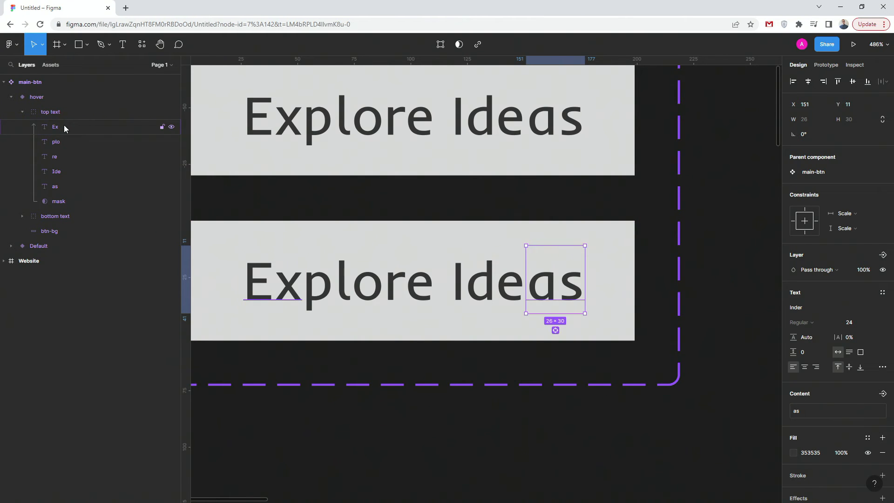
{"action": "left_click", "coordinate": [55, 186]}
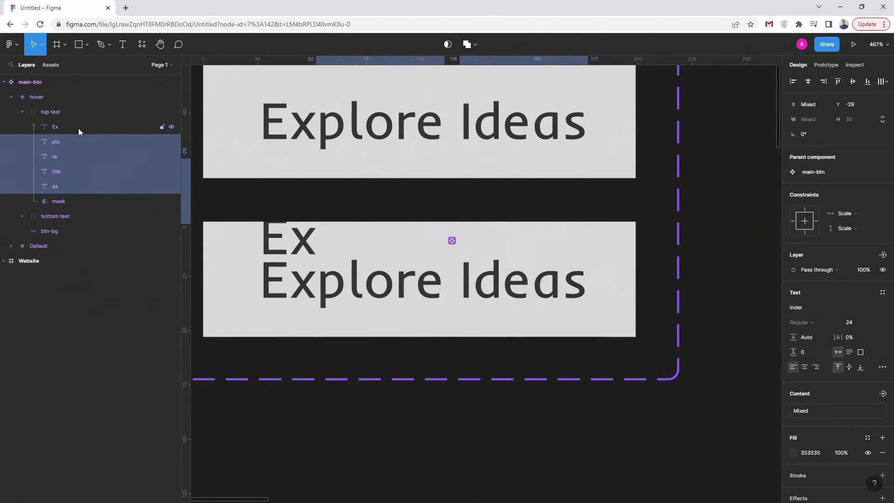
- Raise the later letters (re through as, then Ide and as) further for staggered Y offsets
{"action": "left_click", "coordinate": [56, 142]}
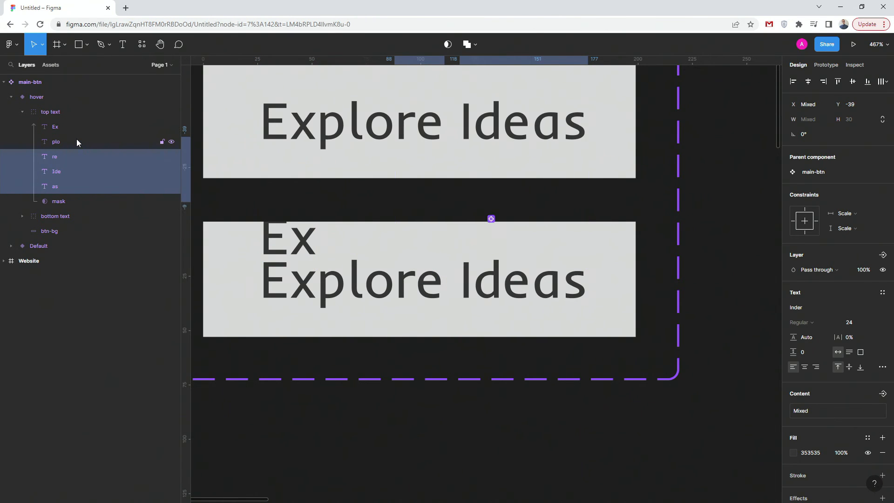
{"action": "left_click", "coordinate": [57, 172]}
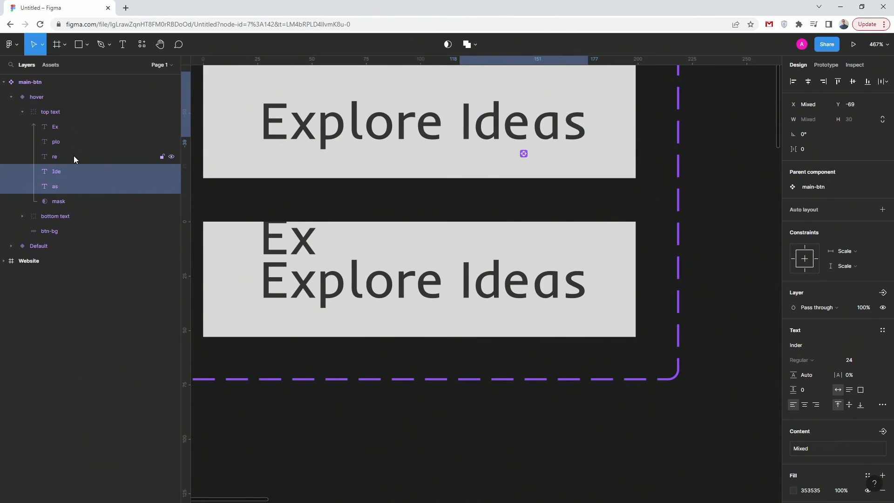
{"action": "left_click", "coordinate": [55, 187]}
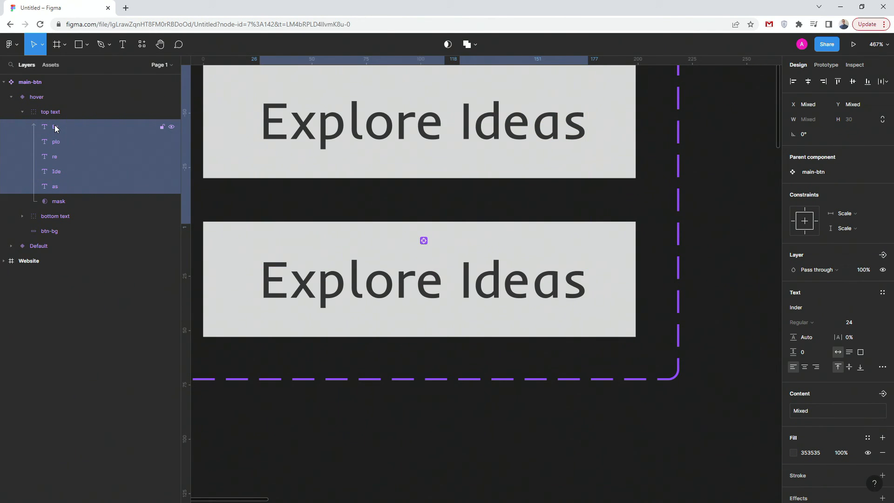
{"action": "left_click", "coordinate": [22, 111]}
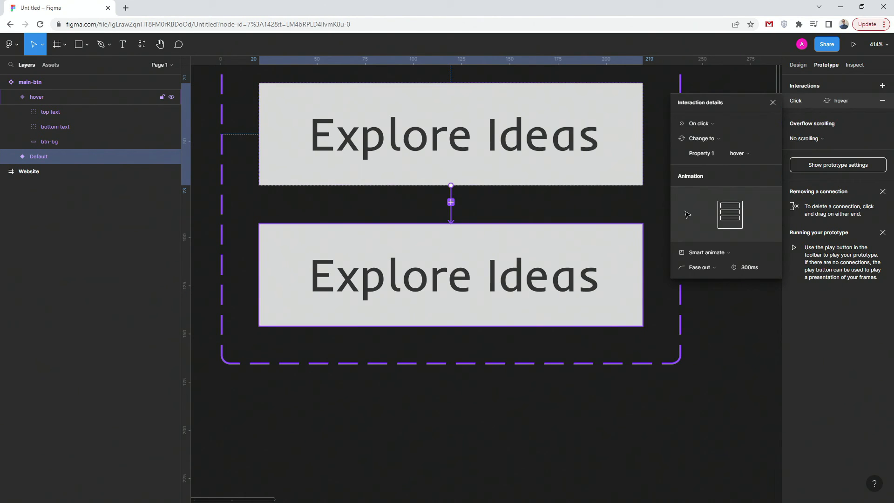
- Set the Default variant's interaction to trigger While hovering with Smart animate
{"action": "left_click", "coordinate": [699, 123]}
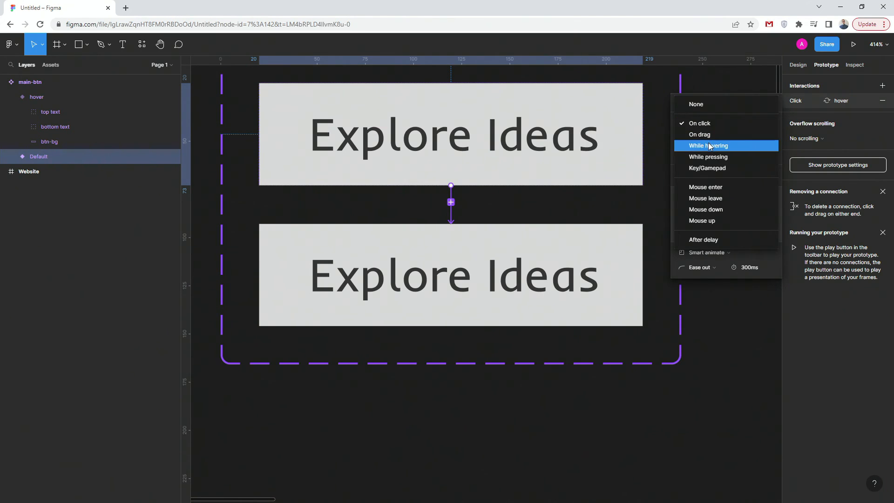
{"action": "left_click", "coordinate": [708, 146]}
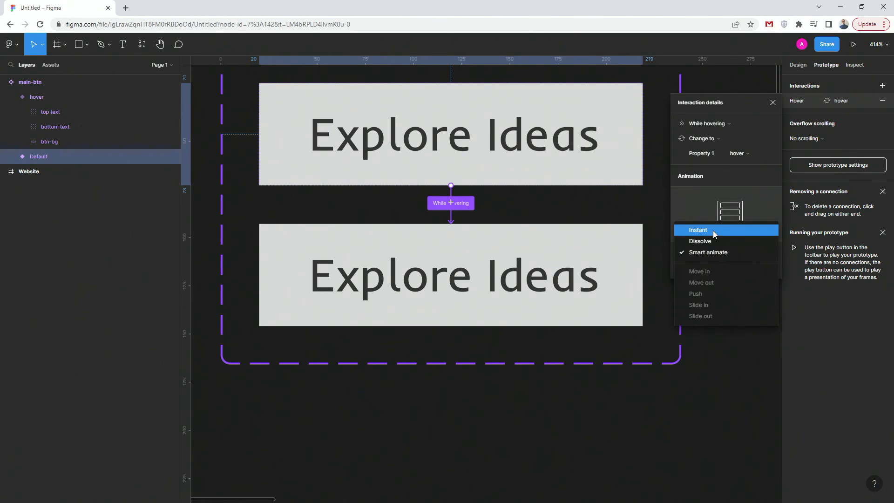
{"action": "left_click", "coordinate": [709, 253]}
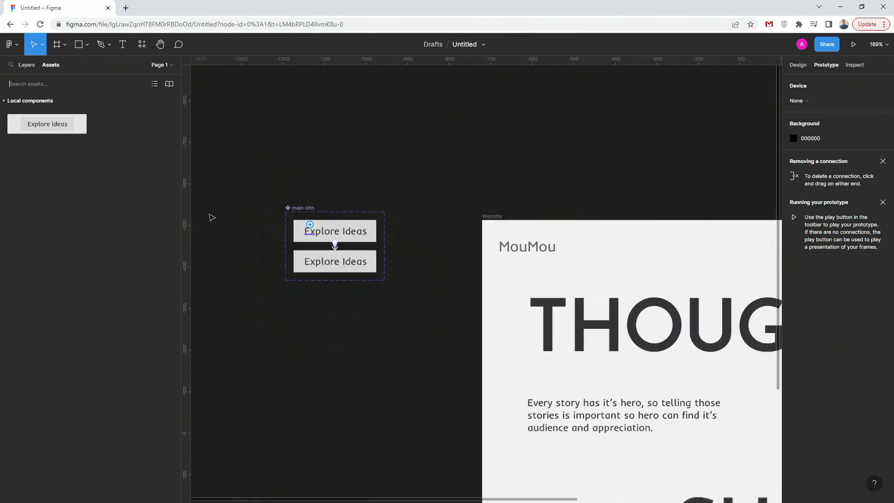
- Drop the Explore Ideas instance below the paragraph and start the website prototype preview
{"action": "scroll", "scroll_direction": "down", "scroll_amount": 3}
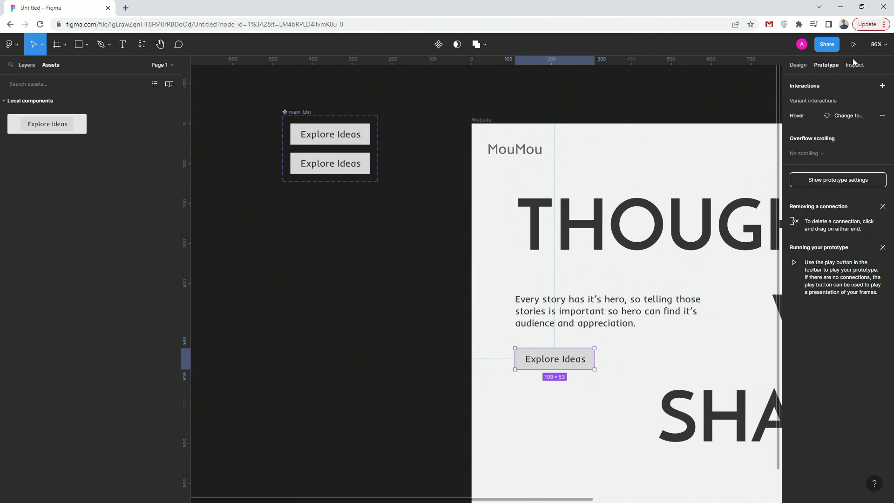
{"action": "left_click", "coordinate": [855, 45]}
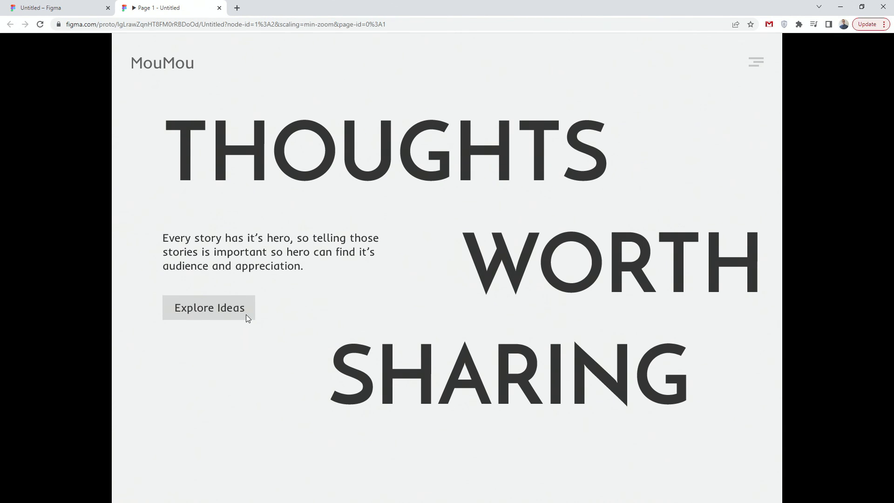
- Hover the Explore Ideas button twice to watch the letters slide out and back in
{"action": "left_click", "coordinate": [210, 308]}
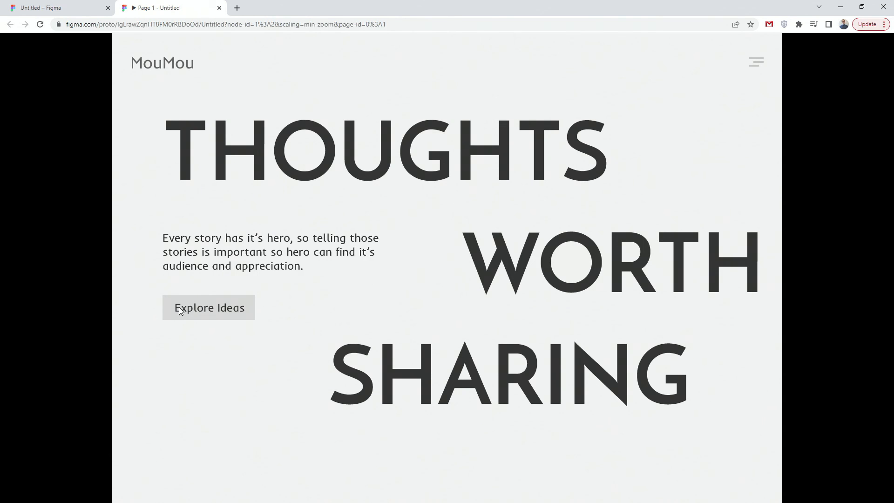
{"action": "mouse_move", "coordinate": [261, 314]}
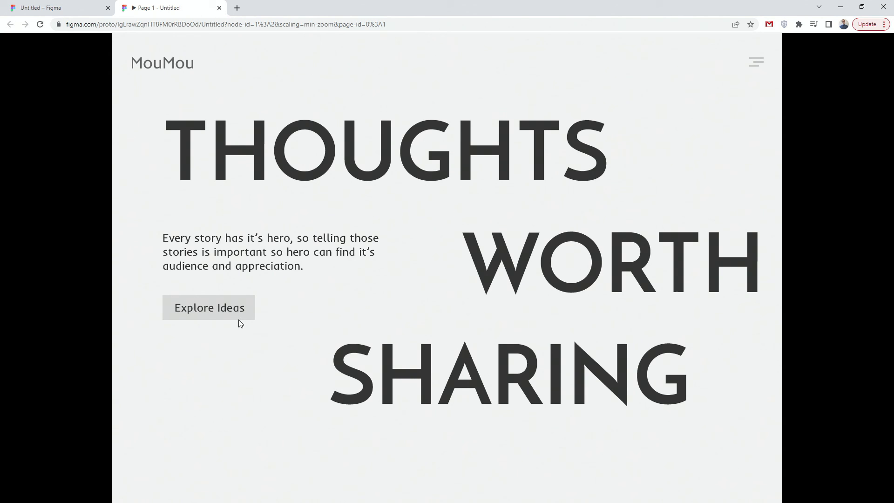
{"action": "mouse_move", "coordinate": [245, 316]}
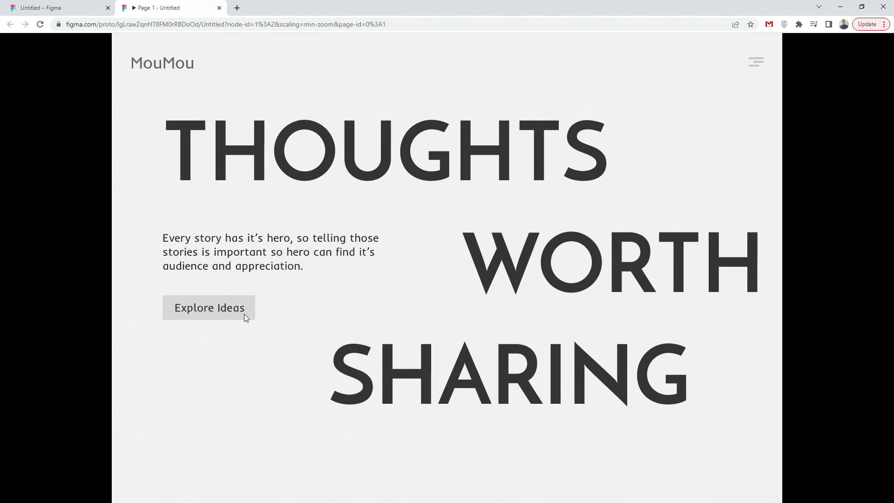
{"action": "mouse_move", "coordinate": [248, 320]}
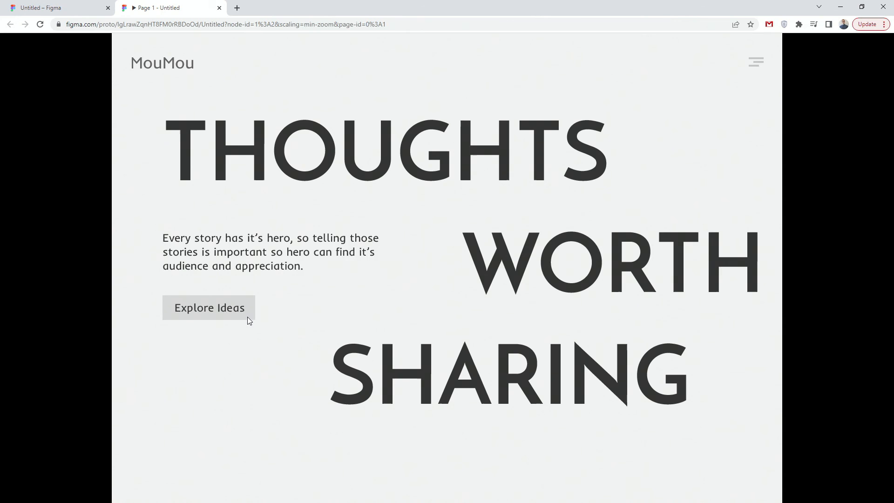
{"action": "mouse_move", "coordinate": [280, 340]}
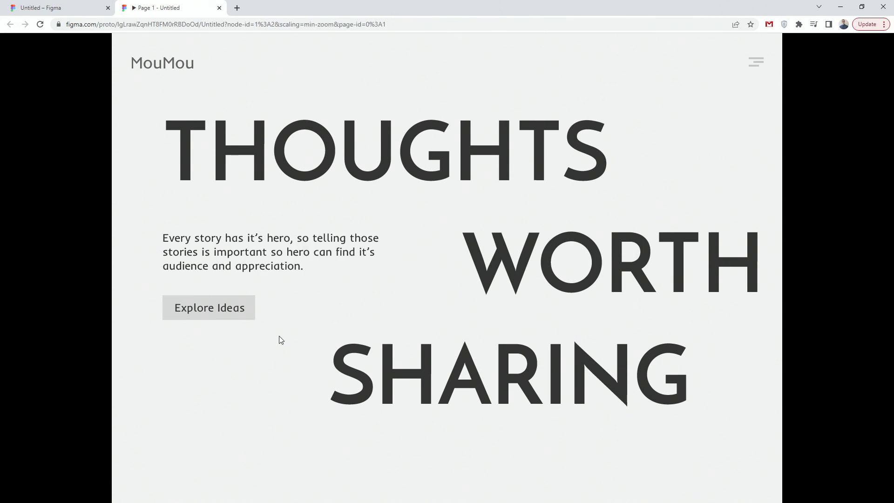
{"action": "left_click", "coordinate": [208, 307]}
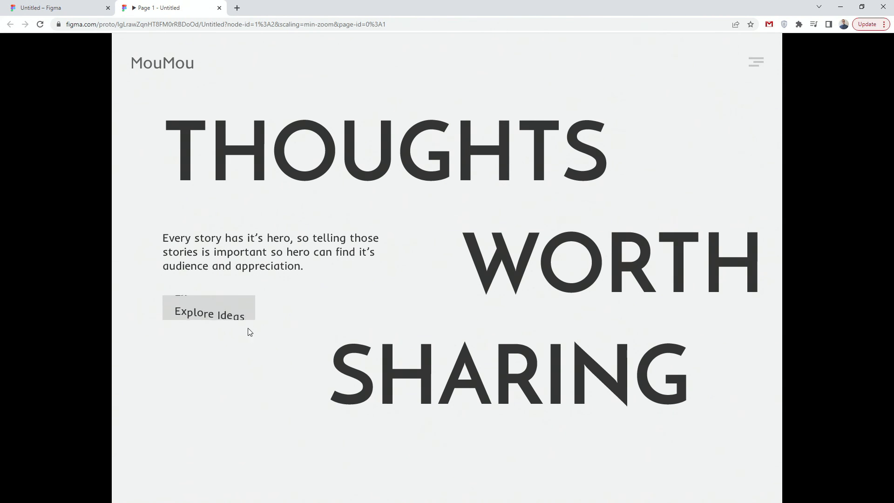